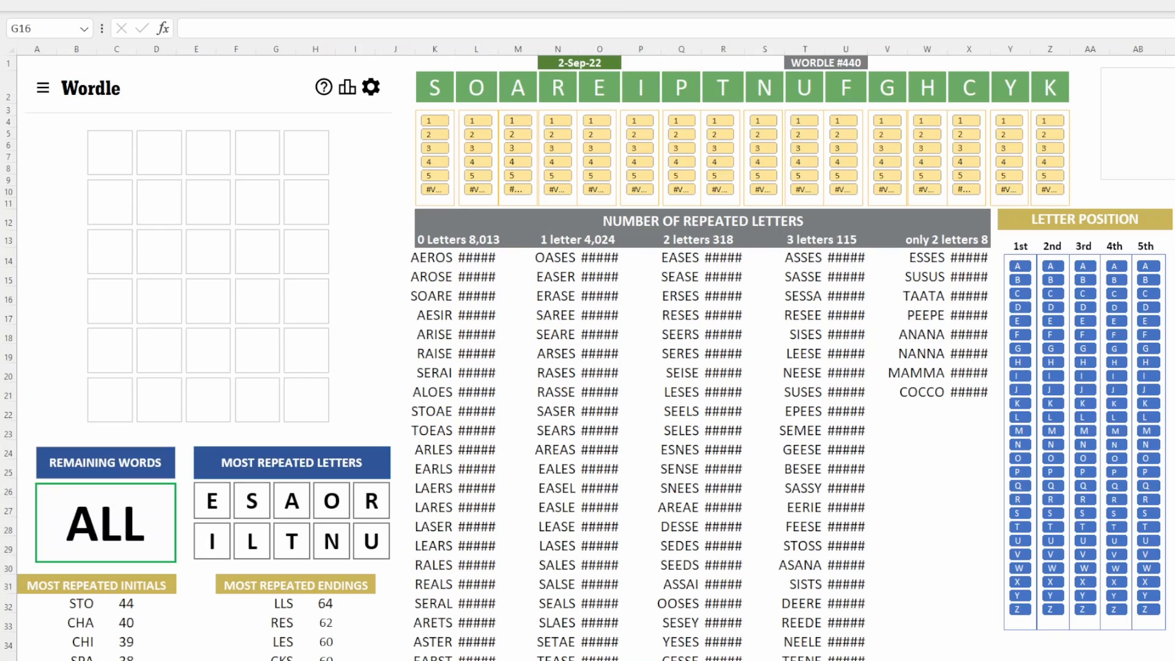
Enter SPEAK as the first guess, narrowing the remaining words to 1,091.
{"action": "type", "text": "SPEAK"}
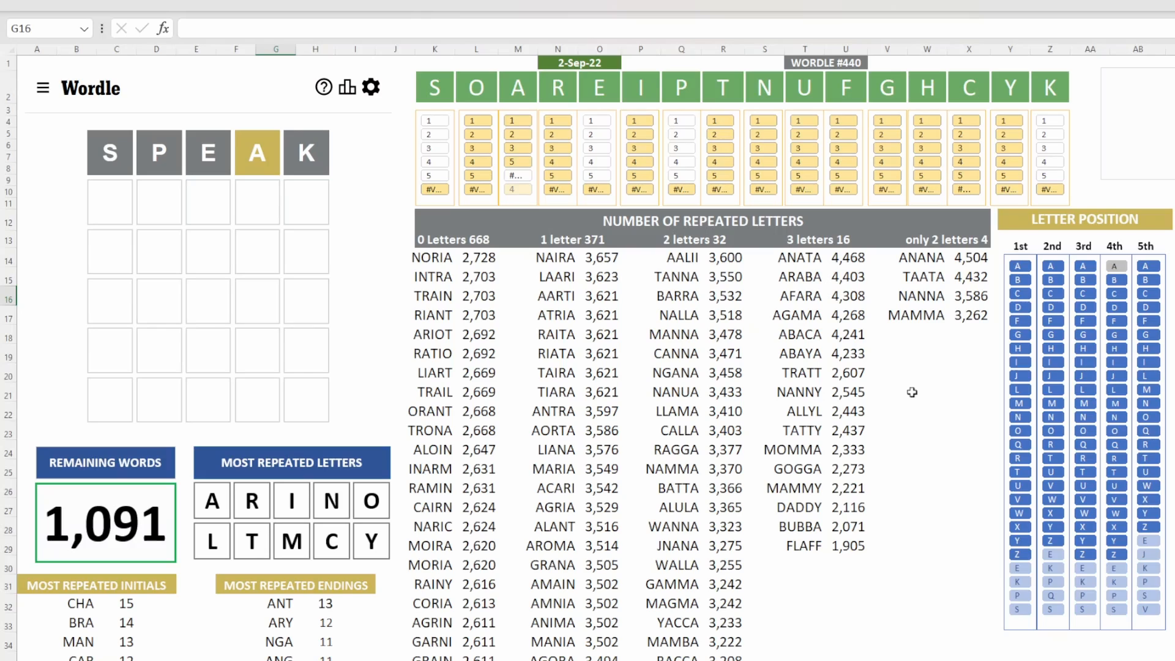
{"action": "mouse_move", "coordinate": [596, 342]}
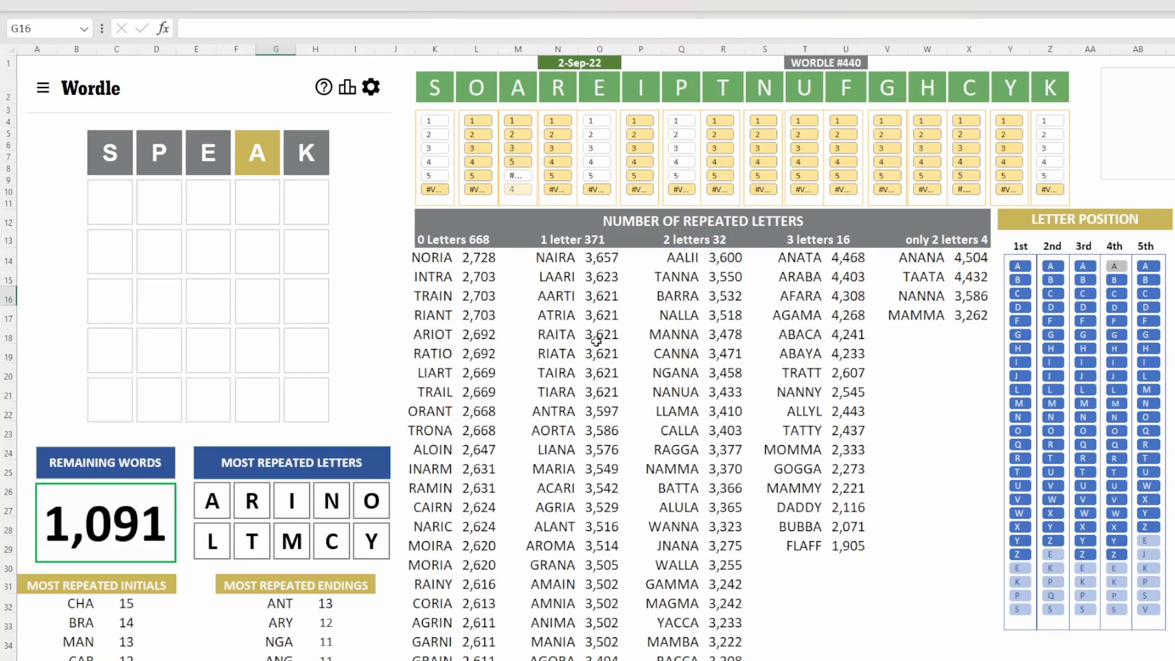
{"action": "mouse_move", "coordinate": [635, 314]}
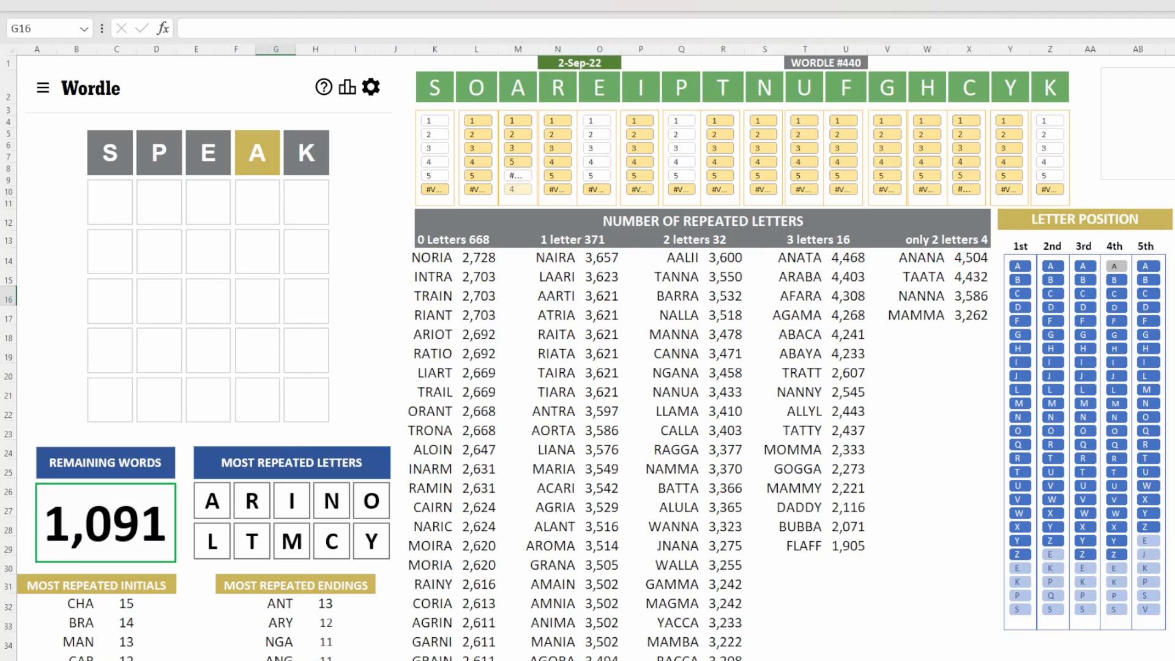
{"action": "mouse_move", "coordinate": [229, 505]}
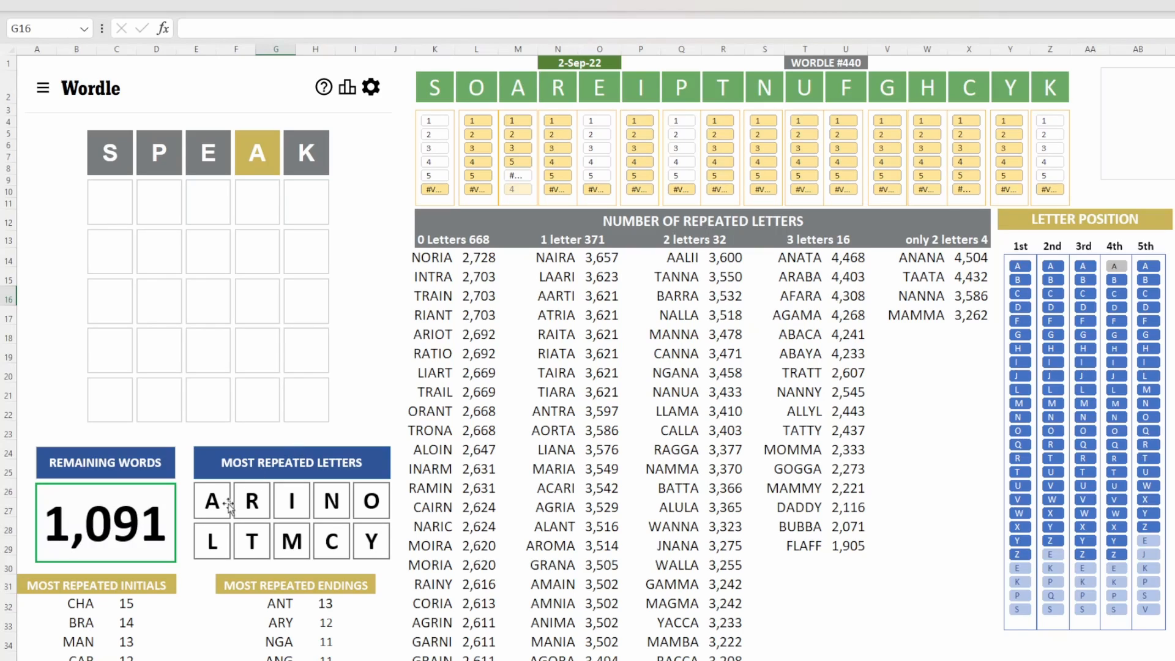
{"action": "mouse_move", "coordinate": [328, 505]}
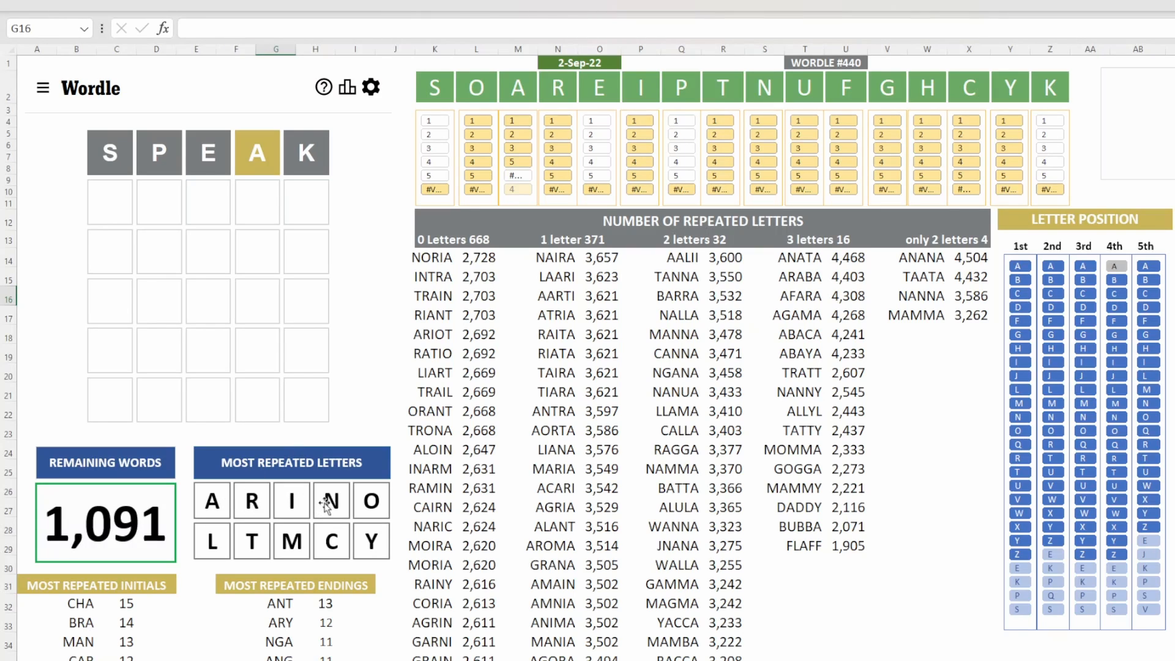
{"action": "mouse_move", "coordinate": [291, 553]}
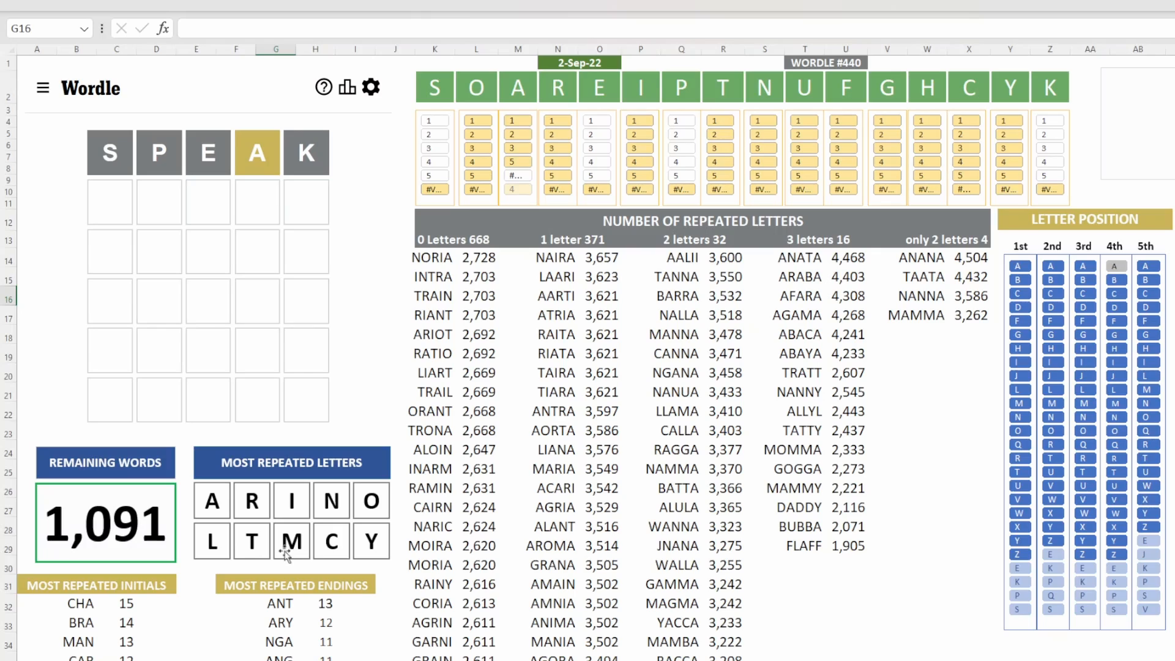
{"action": "mouse_move", "coordinate": [273, 546]}
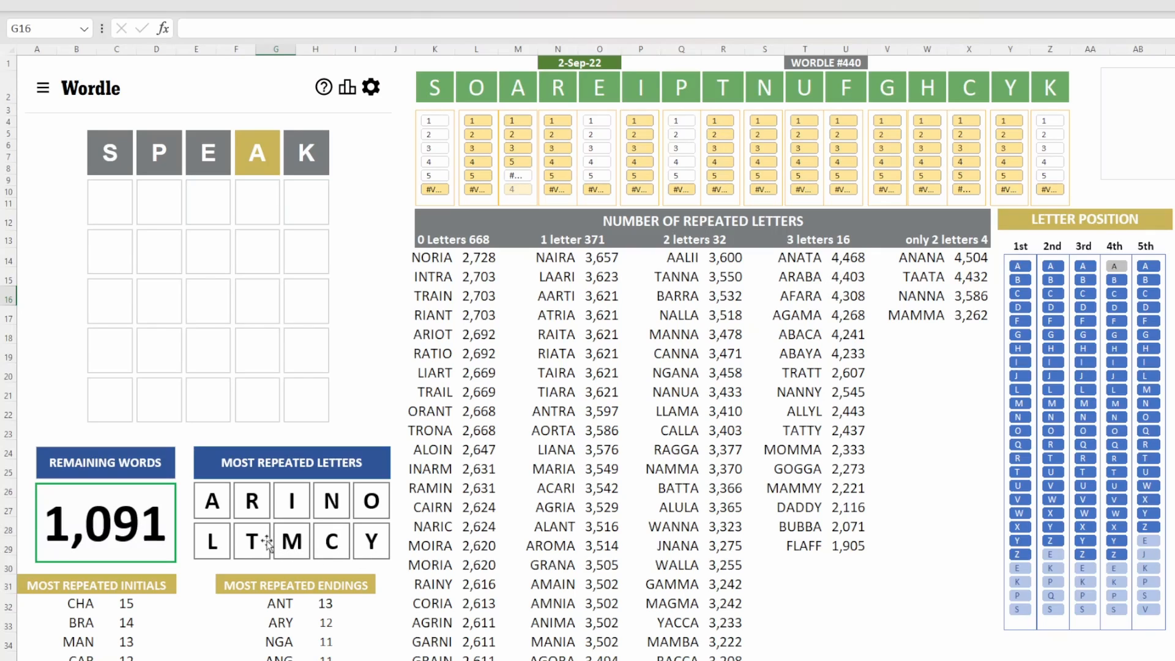
{"action": "mouse_move", "coordinate": [491, 492]}
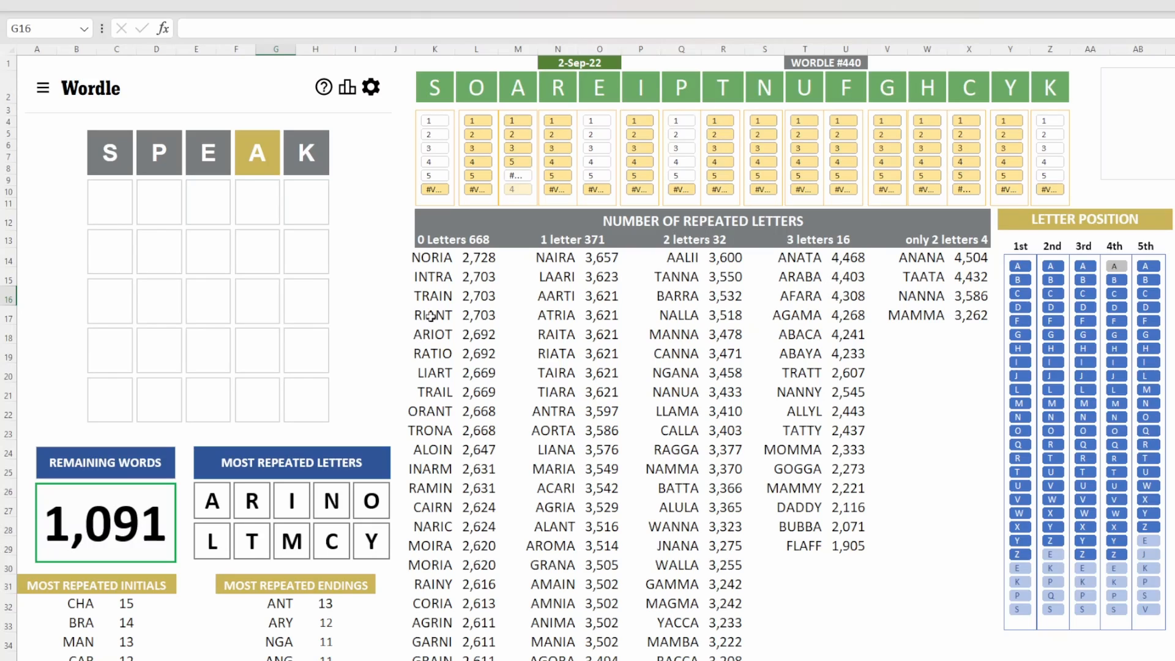
{"action": "mouse_move", "coordinate": [452, 298]}
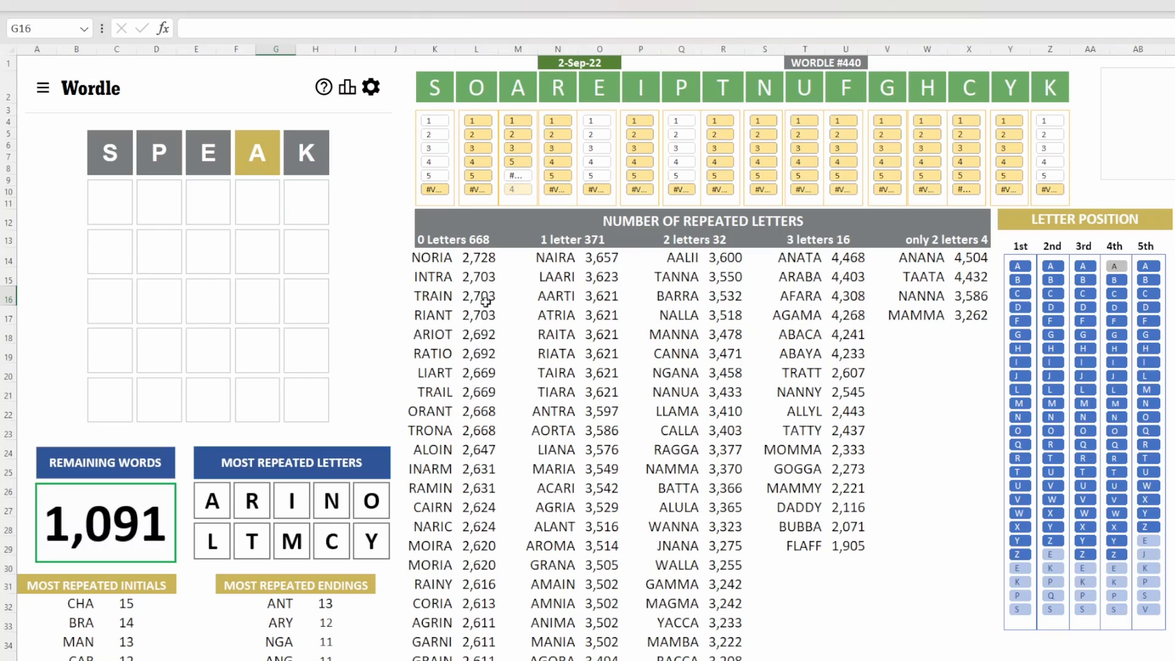
{"action": "mouse_move", "coordinate": [491, 301]}
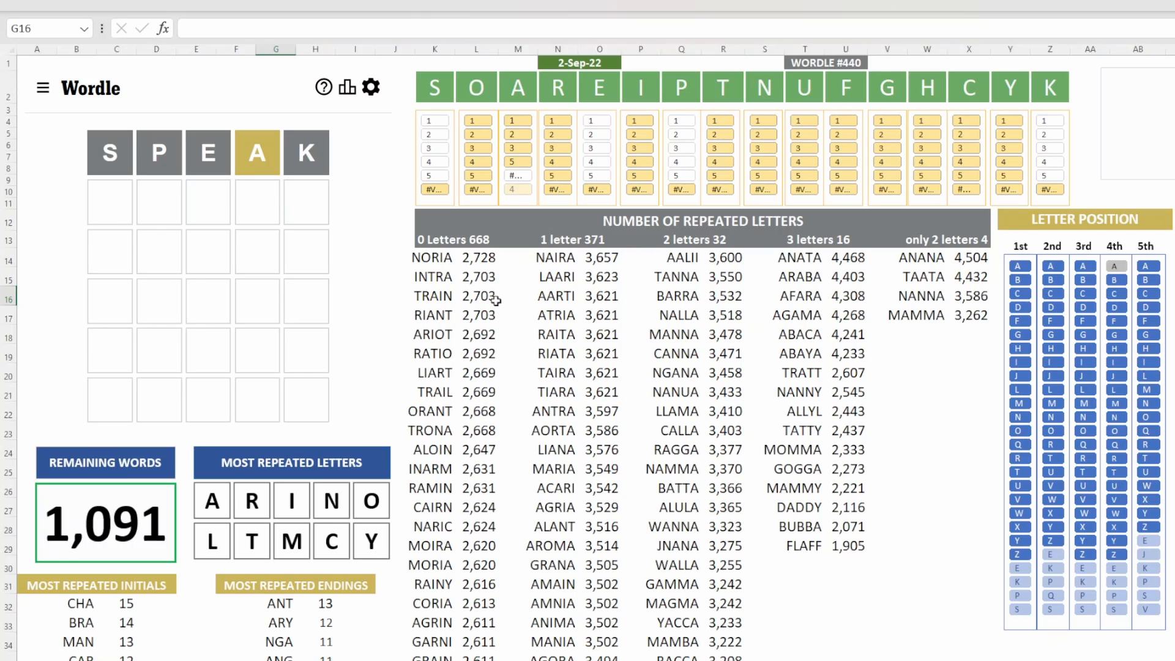
{"action": "mouse_move", "coordinate": [483, 301]}
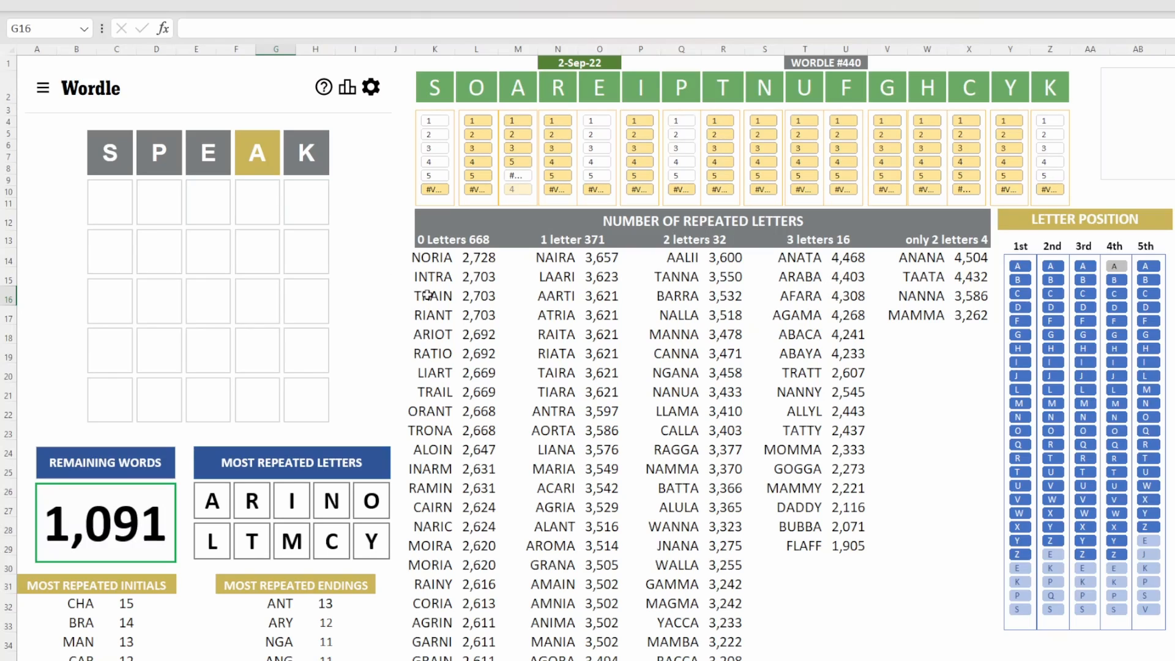
Enter TRAIN as the second guess in cell H16, cutting candidates to 27.
{"action": "left_click", "coordinate": [516, 295]}
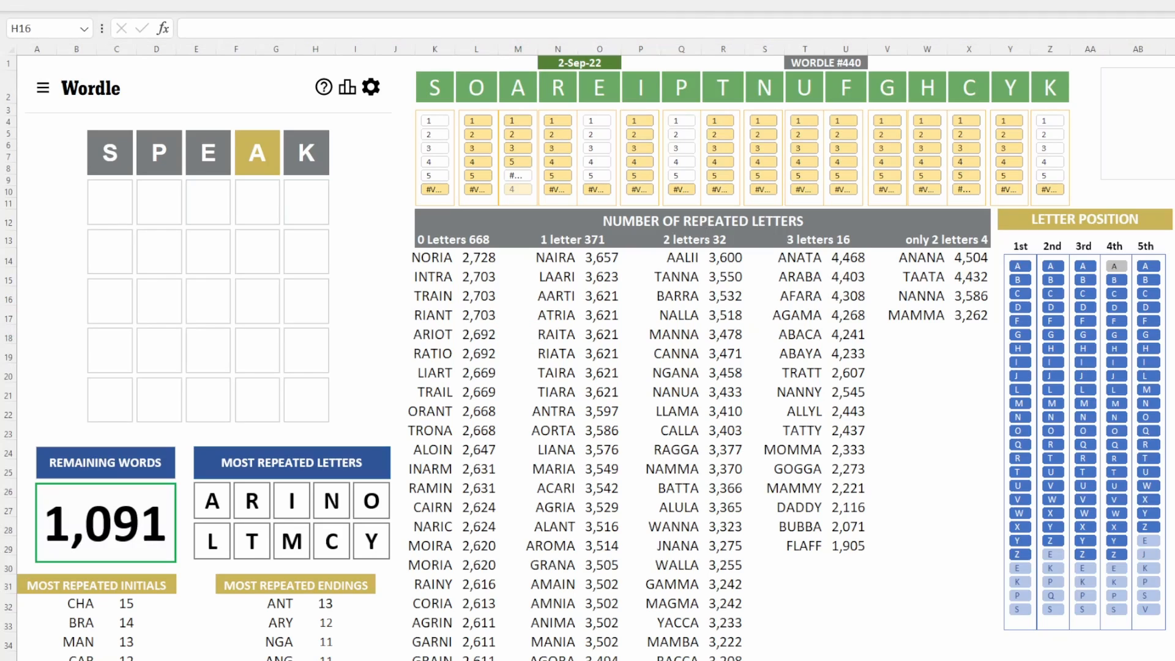
{"action": "type", "text": "TRAIN"}
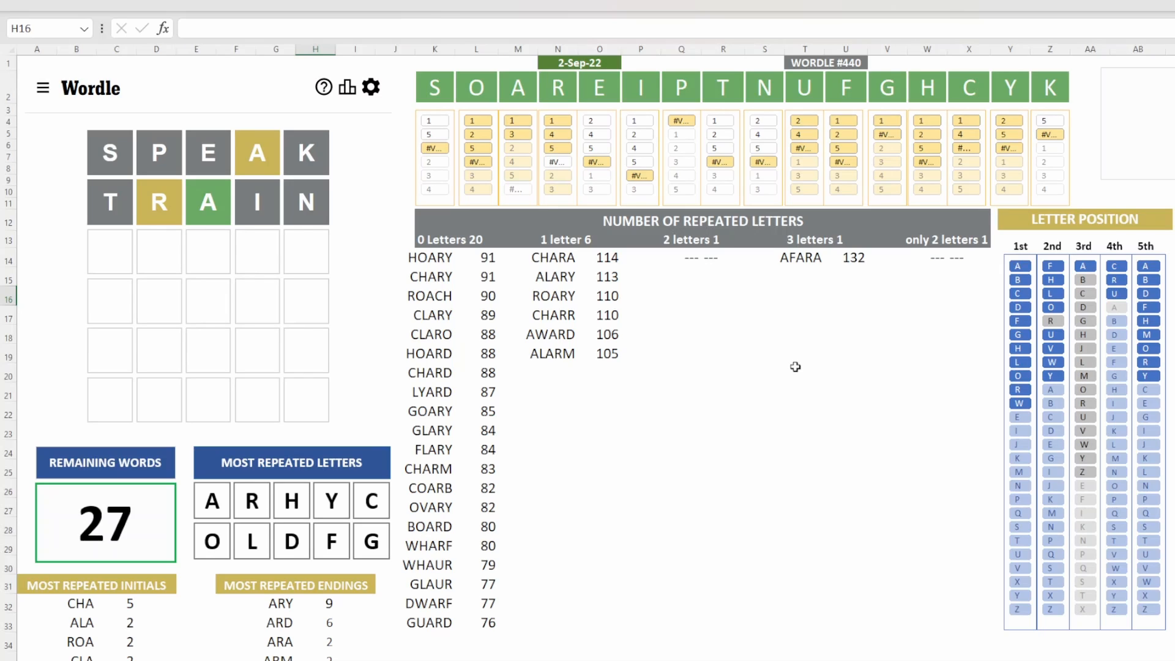
{"action": "mouse_move", "coordinate": [412, 423]}
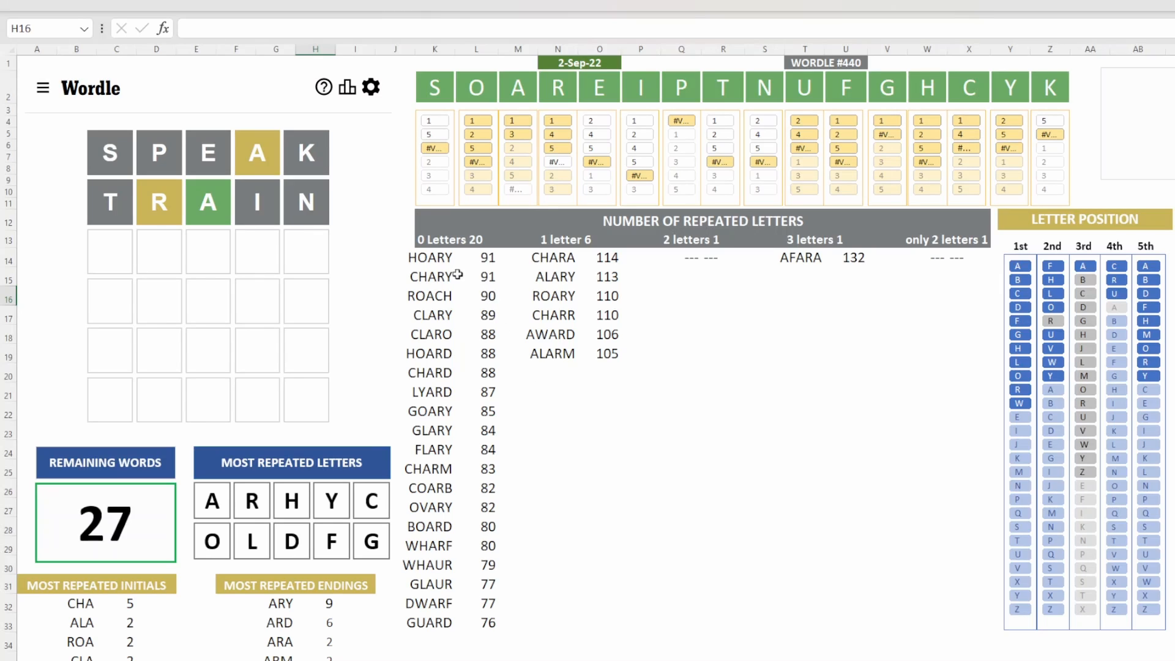
{"action": "mouse_move", "coordinate": [449, 295]}
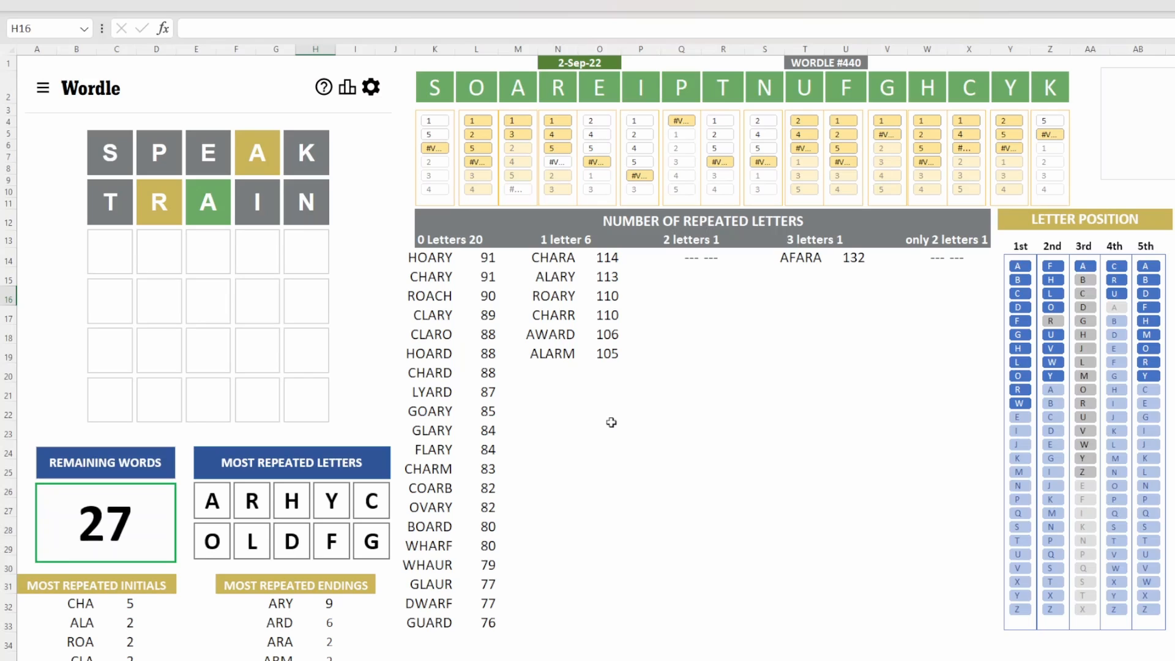
{"action": "mouse_move", "coordinate": [506, 392]}
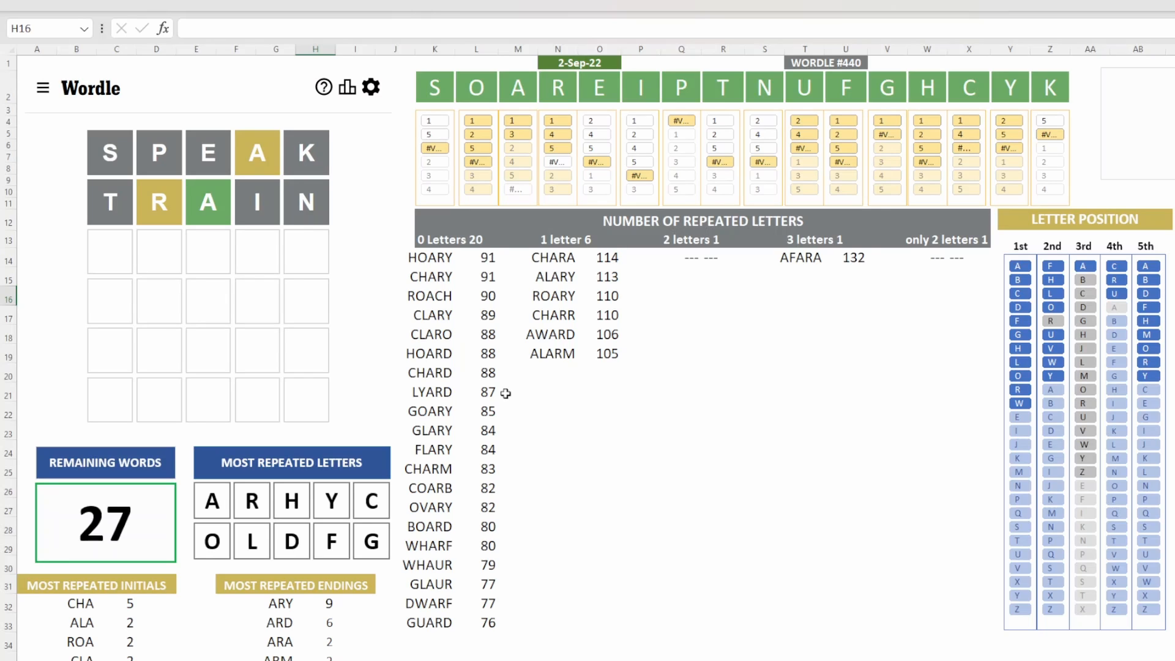
Enter ROACH as the third guess, leaving five candidates such as CHARD, CHARY, CHARM.
{"action": "type", "text": "ROAC"}
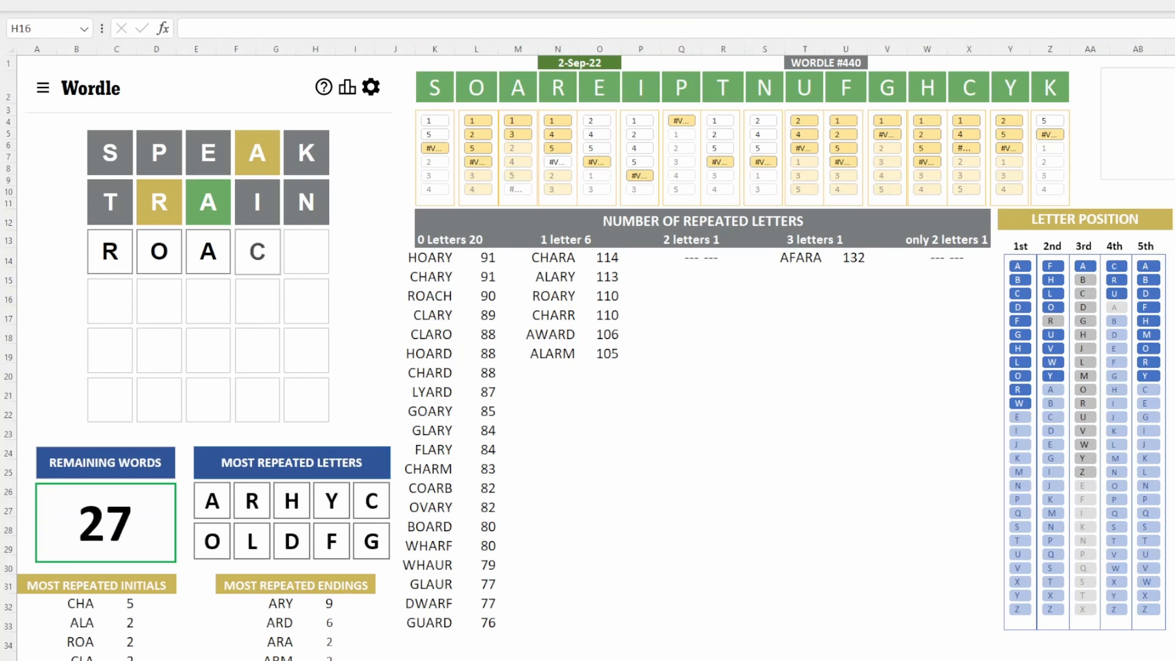
{"action": "type", "text": "H"}
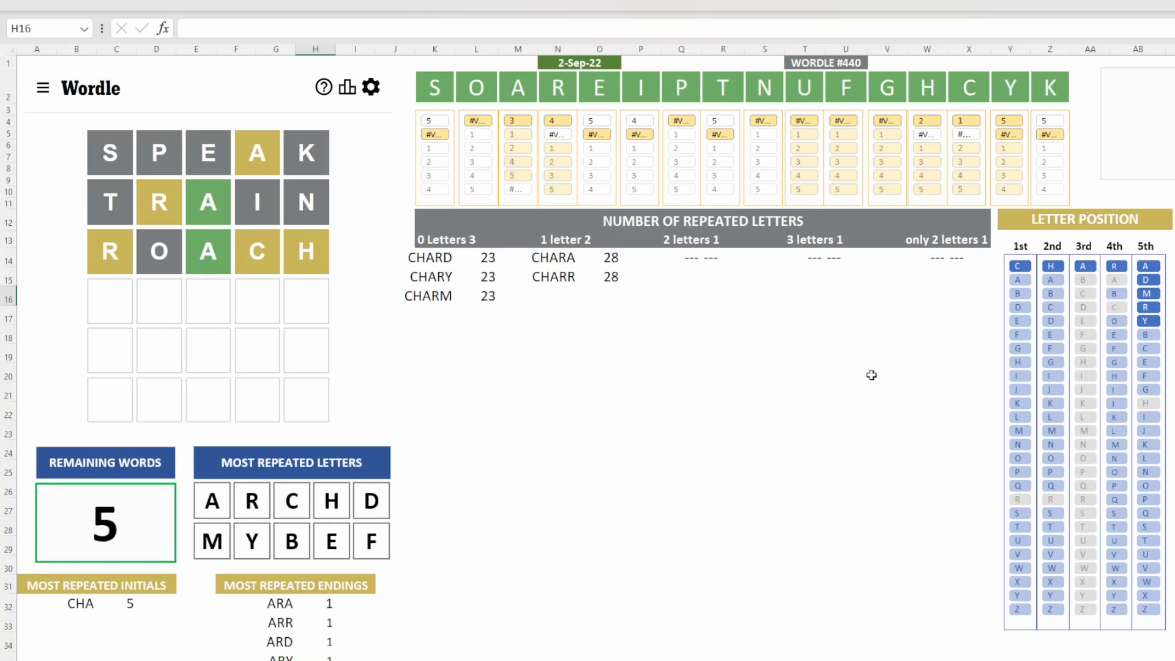
{"action": "mouse_move", "coordinate": [435, 258]}
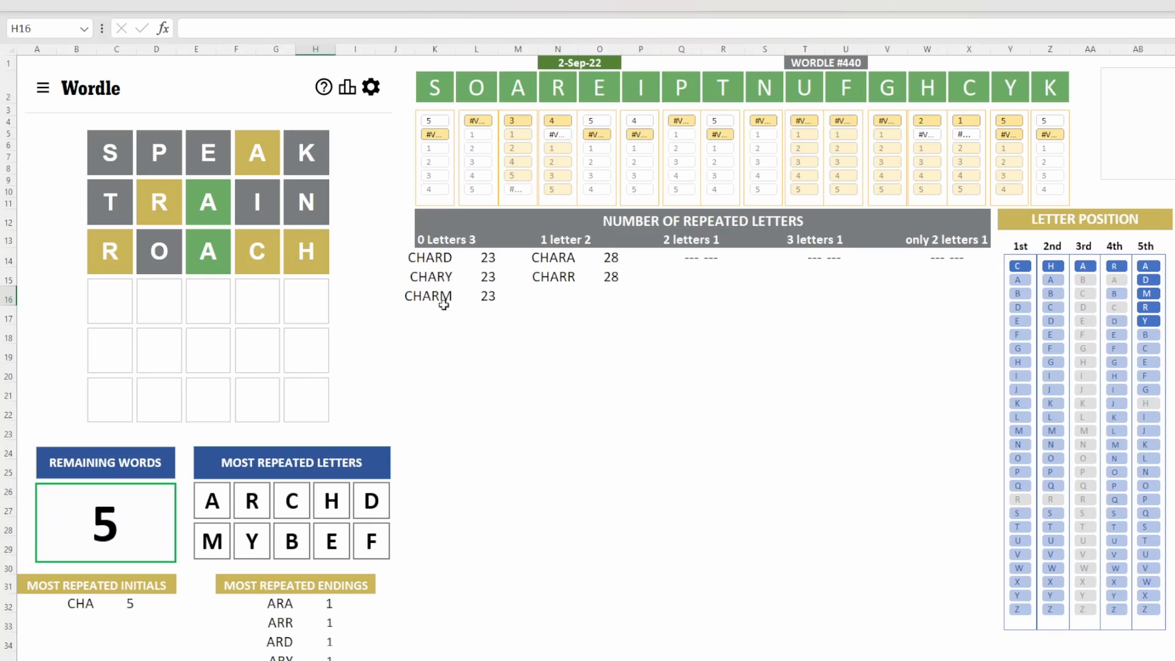
{"action": "mouse_move", "coordinate": [449, 302]}
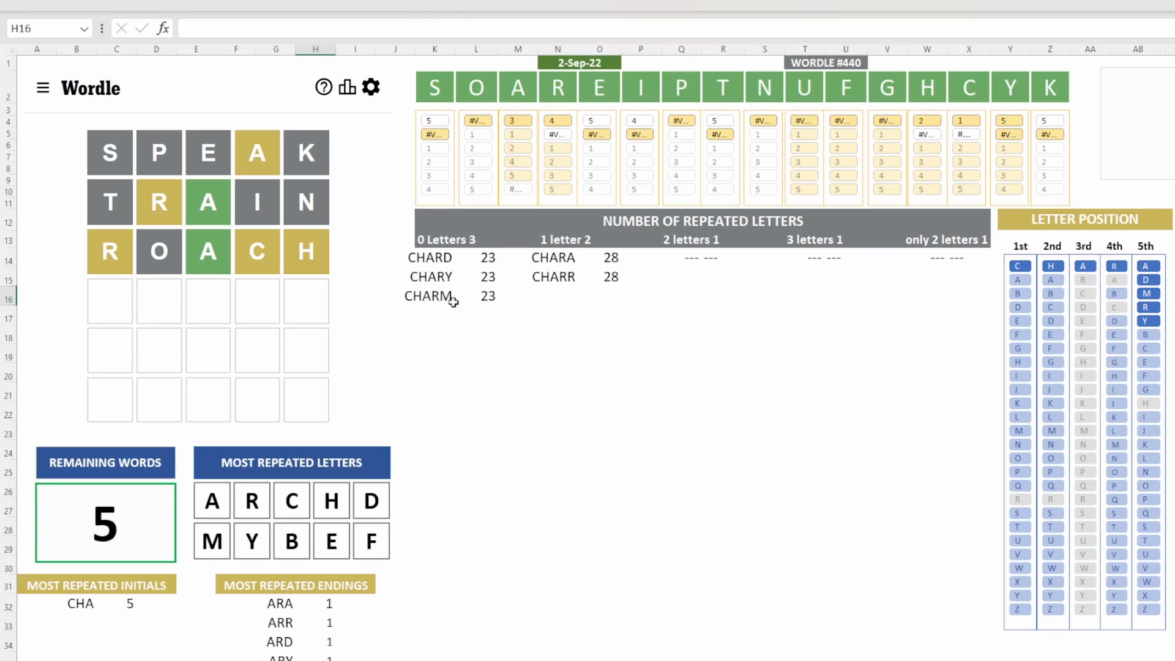
{"action": "mouse_move", "coordinate": [617, 339]}
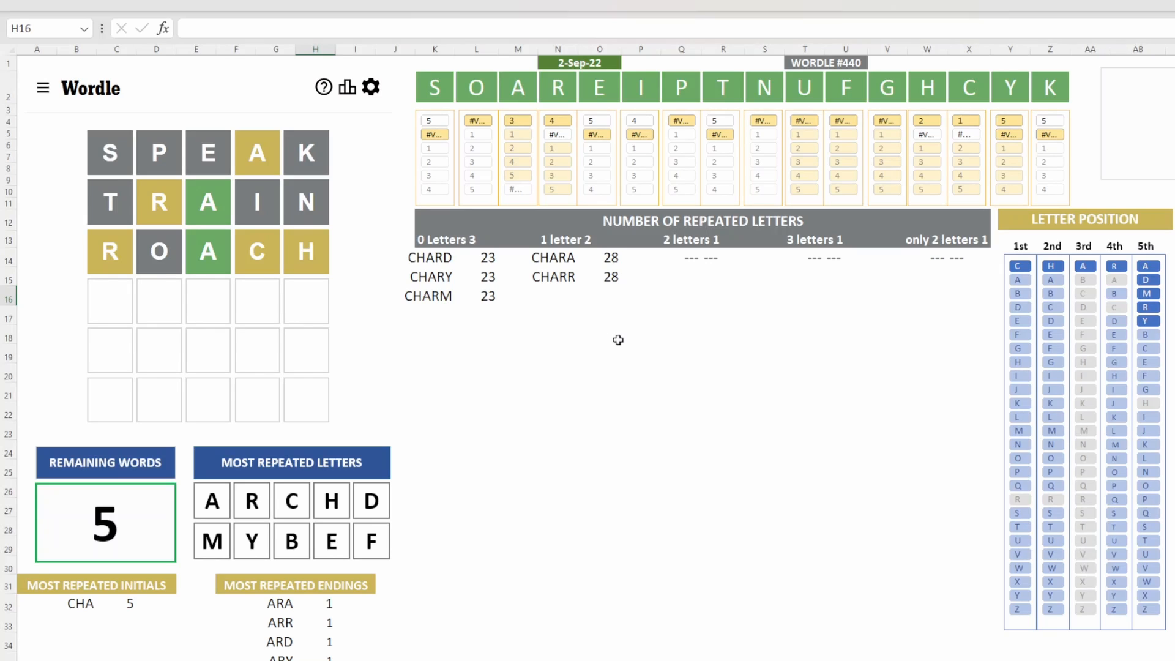
Enter CHARM in the fourth guess row, not yet scored.
{"action": "type", "text": "CHAR"}
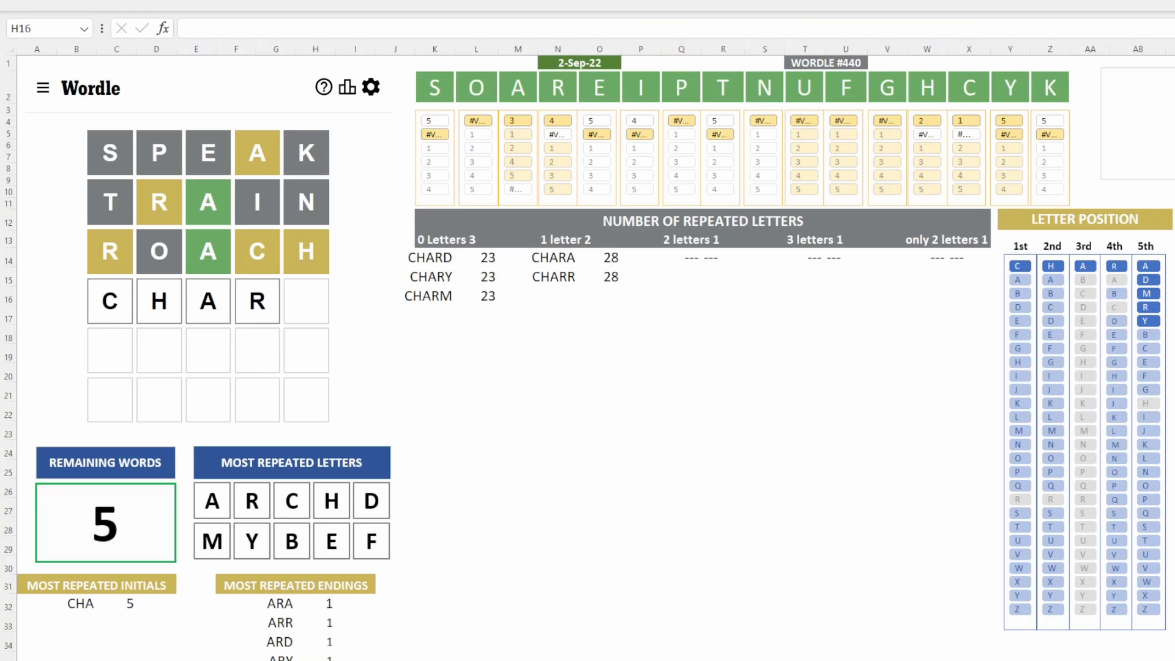
{"action": "type", "text": "M"}
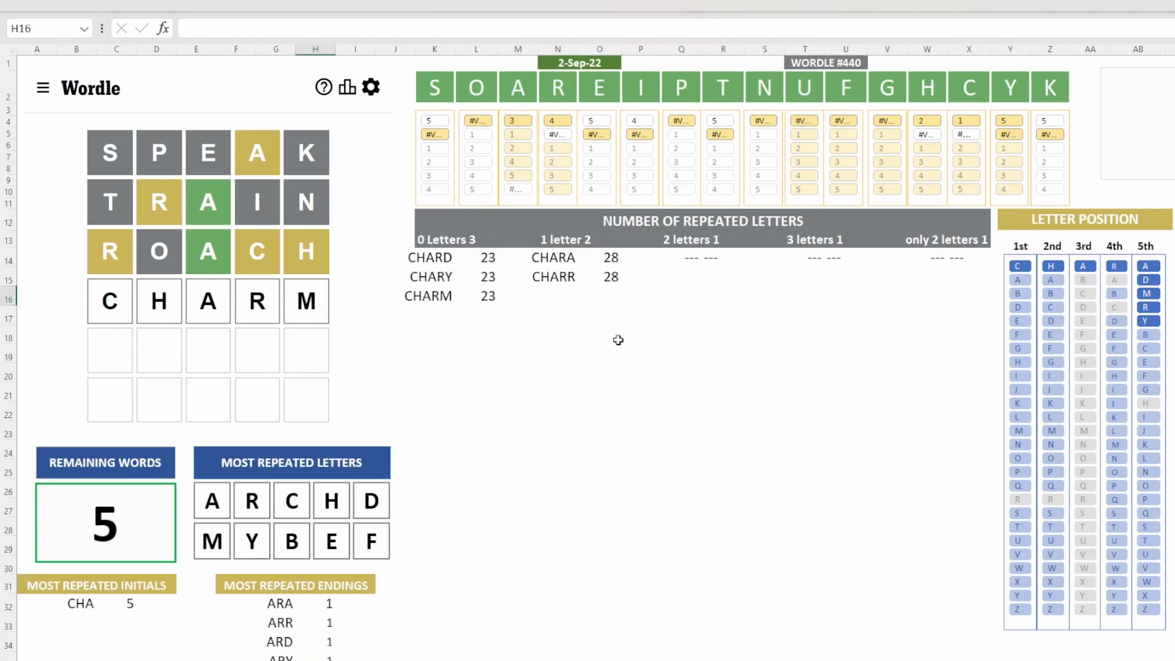
{"action": "mouse_move", "coordinate": [562, 285]}
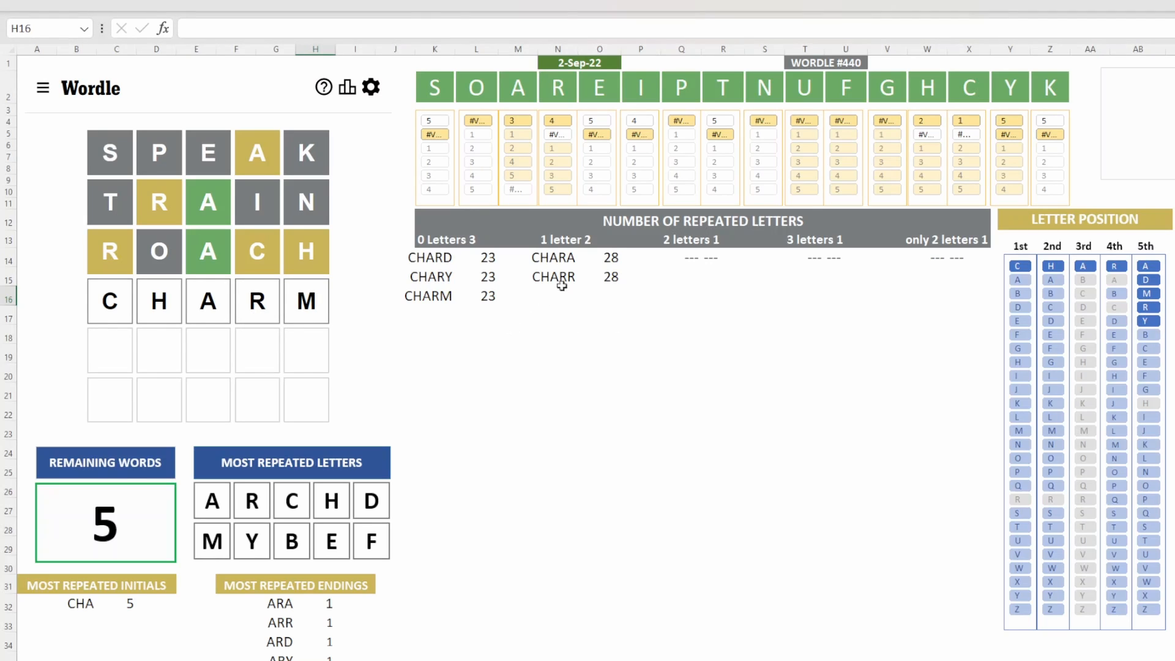
{"action": "mouse_move", "coordinate": [576, 281]}
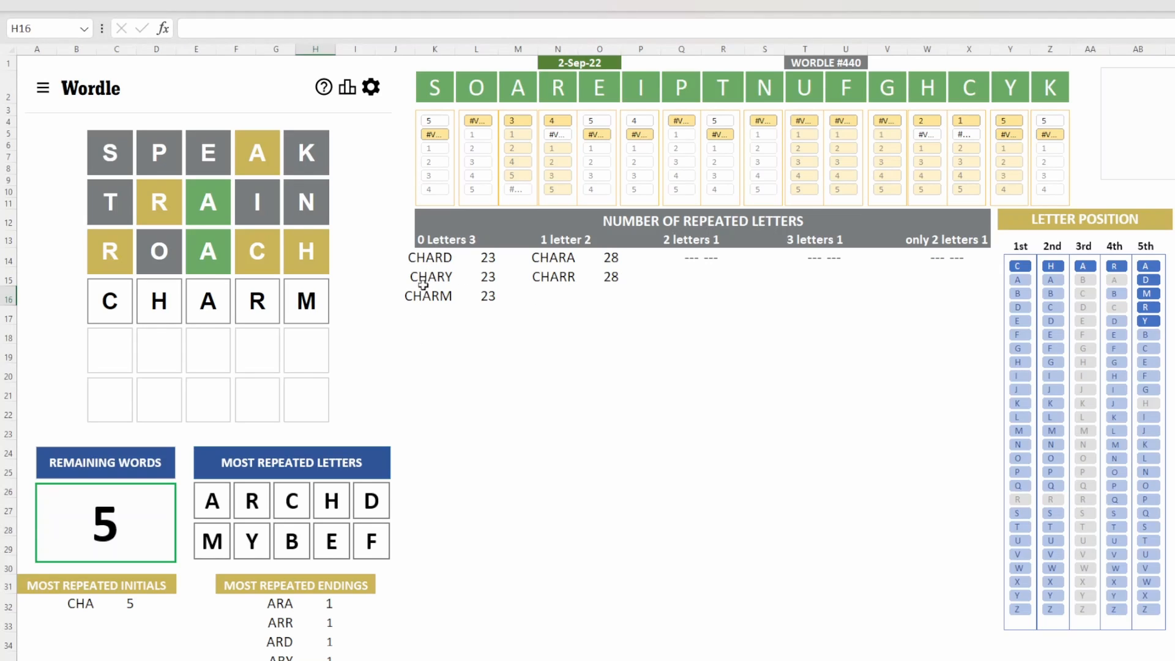
{"action": "mouse_move", "coordinate": [579, 339]}
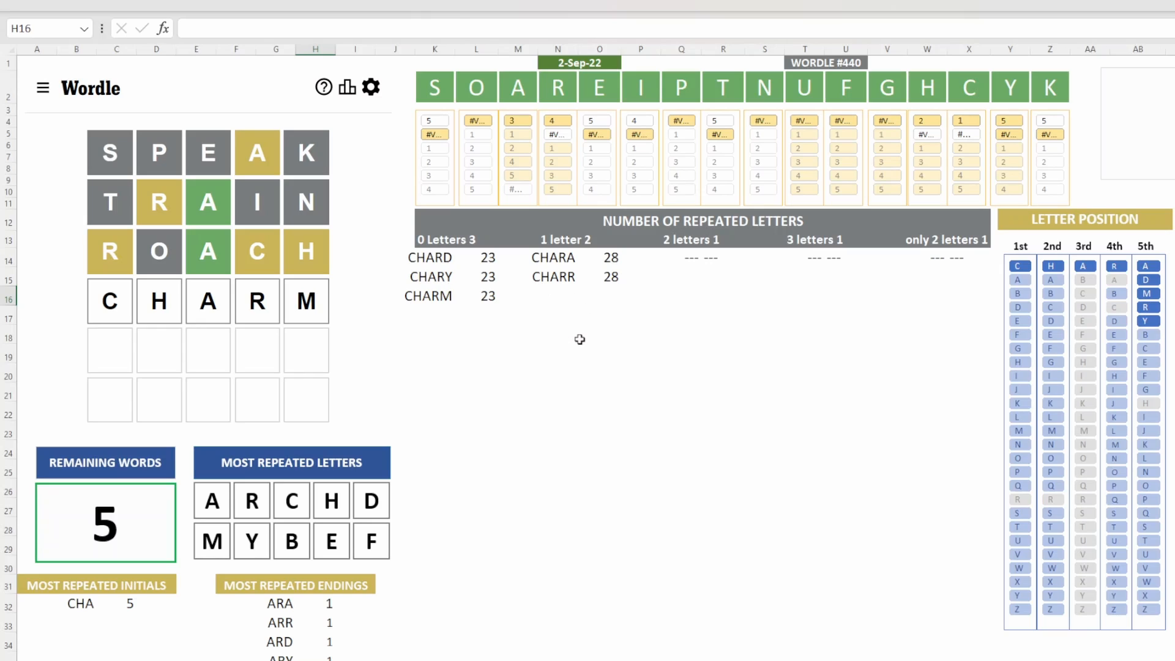
{"action": "mouse_move", "coordinate": [576, 328]}
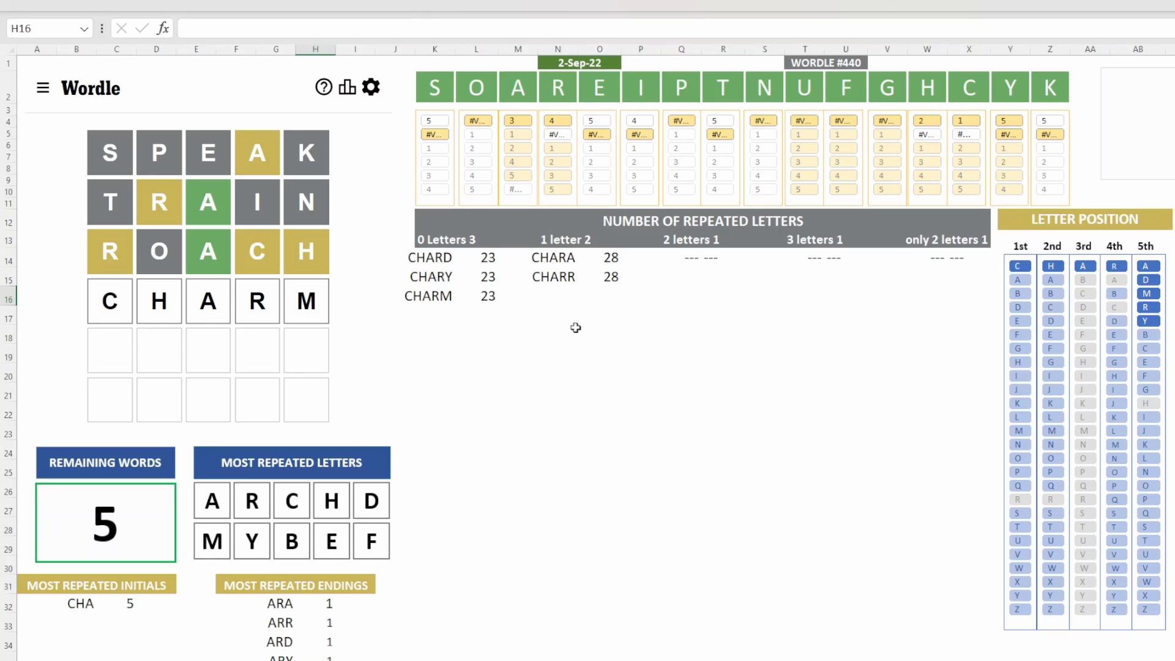
{"action": "mouse_move", "coordinate": [520, 323]}
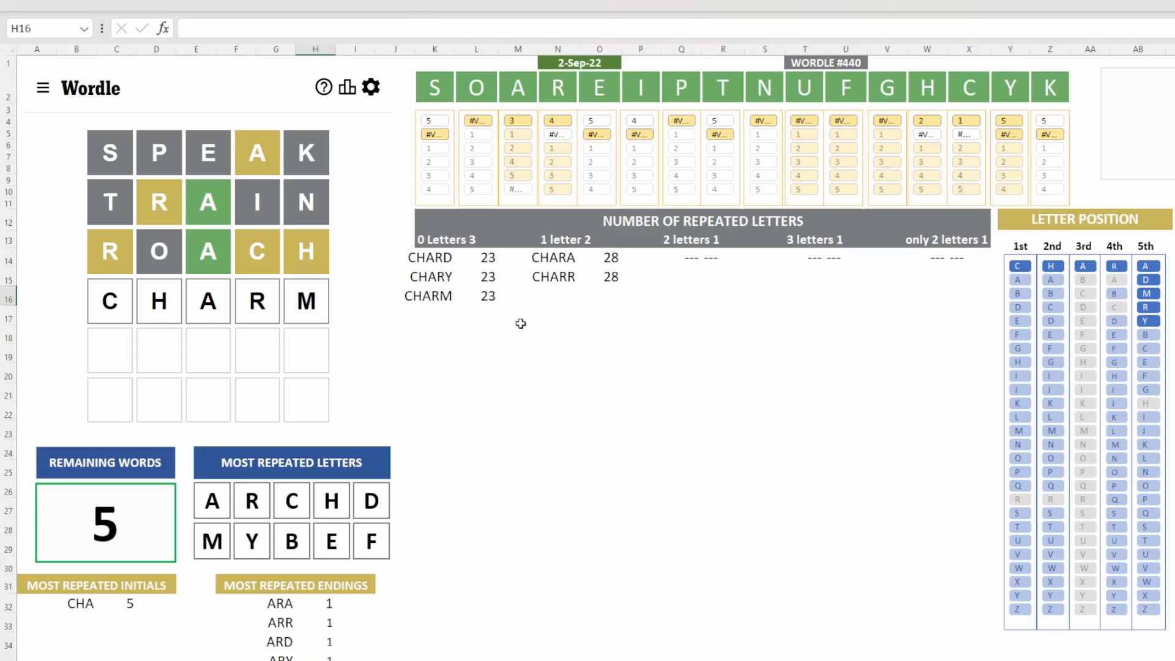